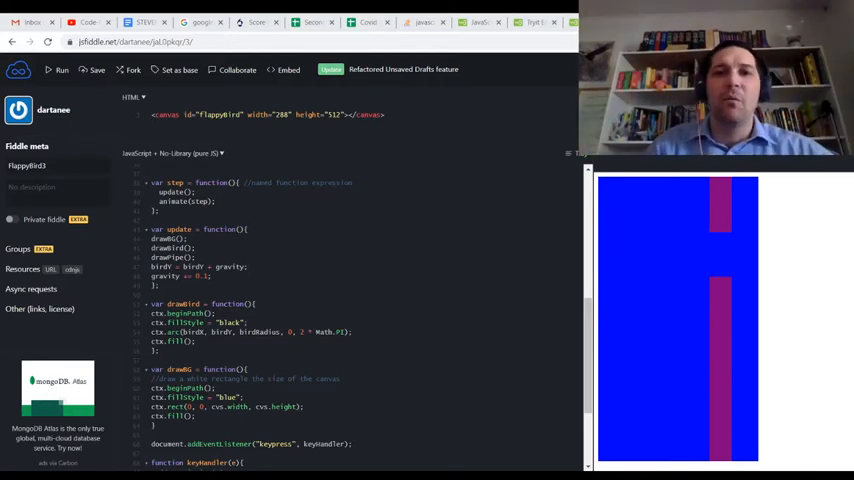
# Read through the Stack Overflow thread on var function expressions versus function declarations
pyautogui.scroll(3)
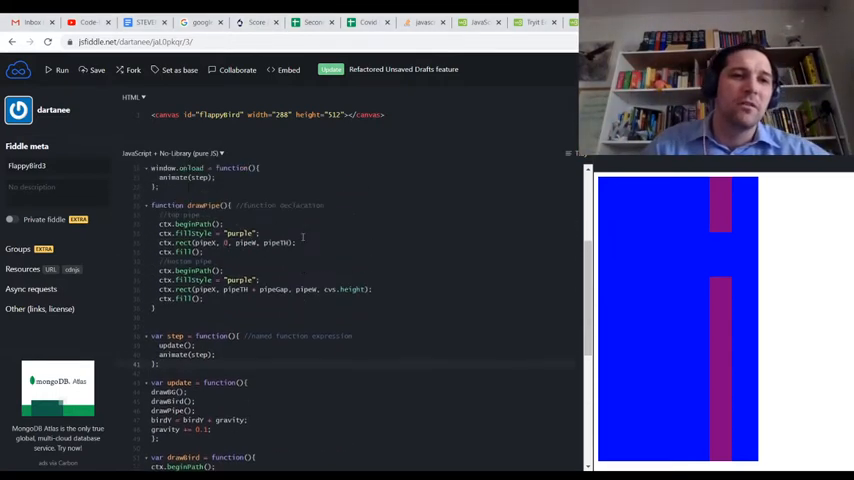
pyautogui.scroll(3)
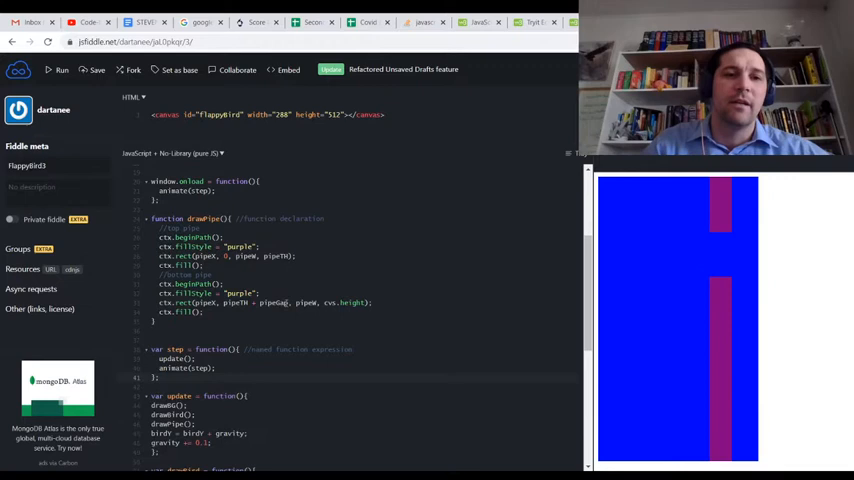
pyautogui.scroll(-3)
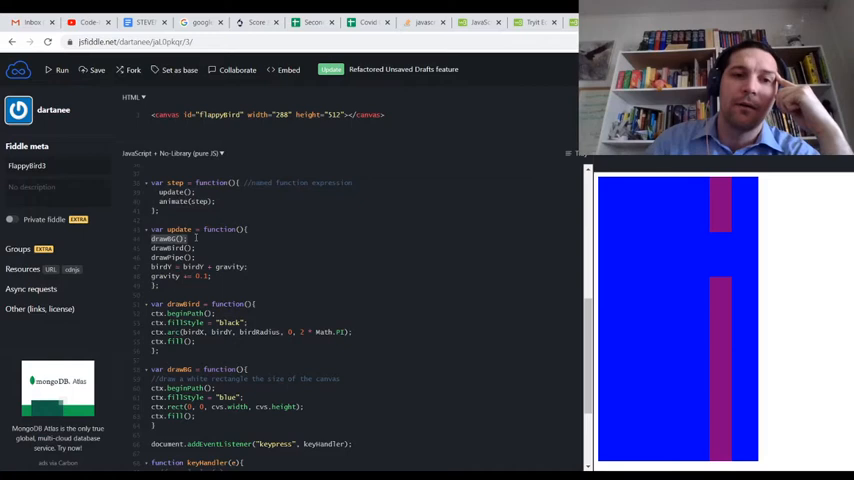
pyautogui.scroll(-3)
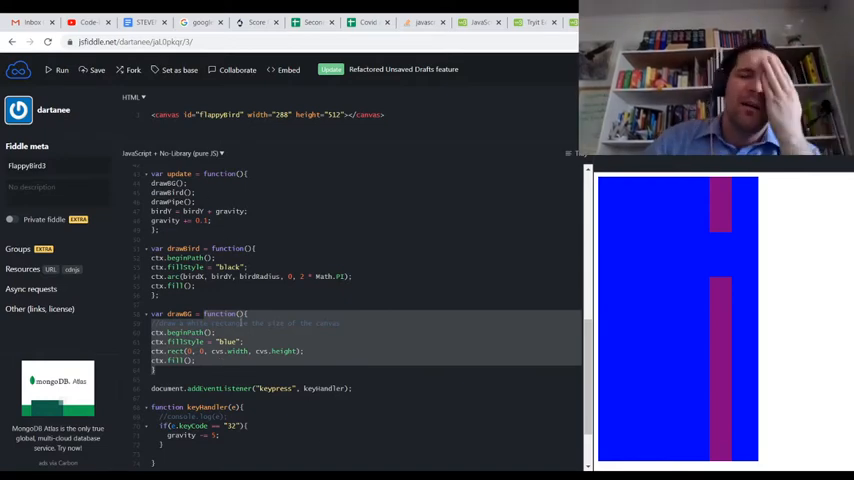
pyautogui.moveTo(370, 244)
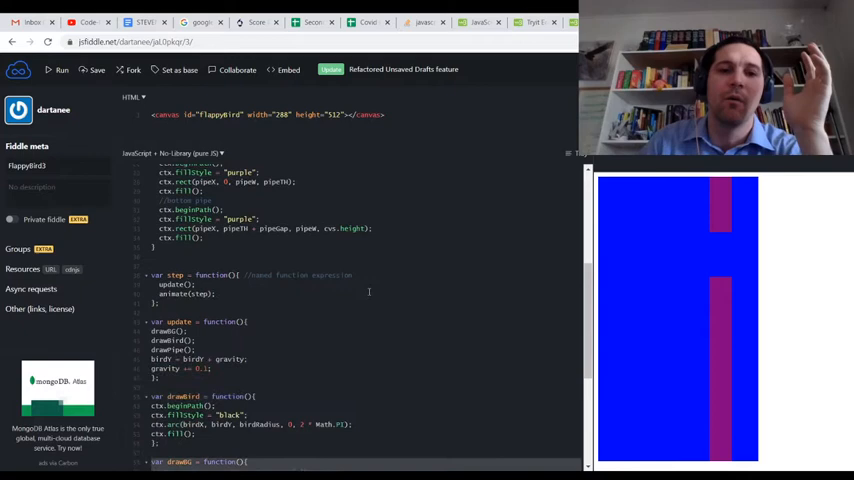
pyautogui.doubleClick(300, 276)
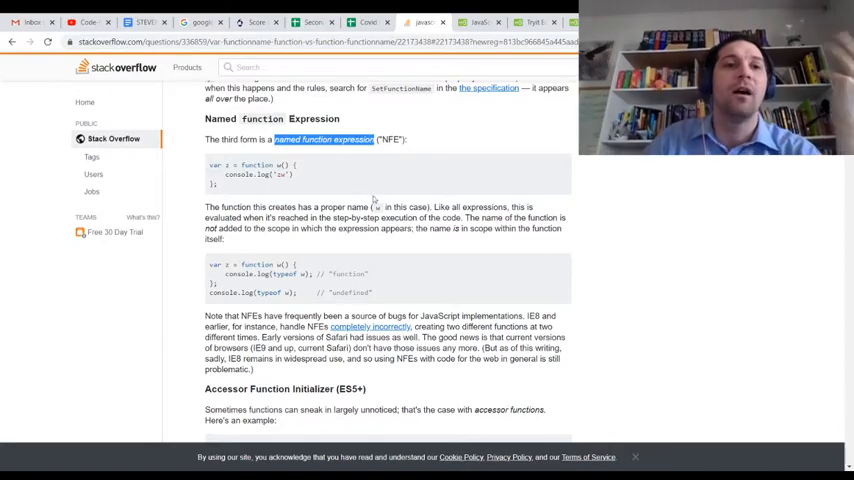
pyautogui.scroll(-3)
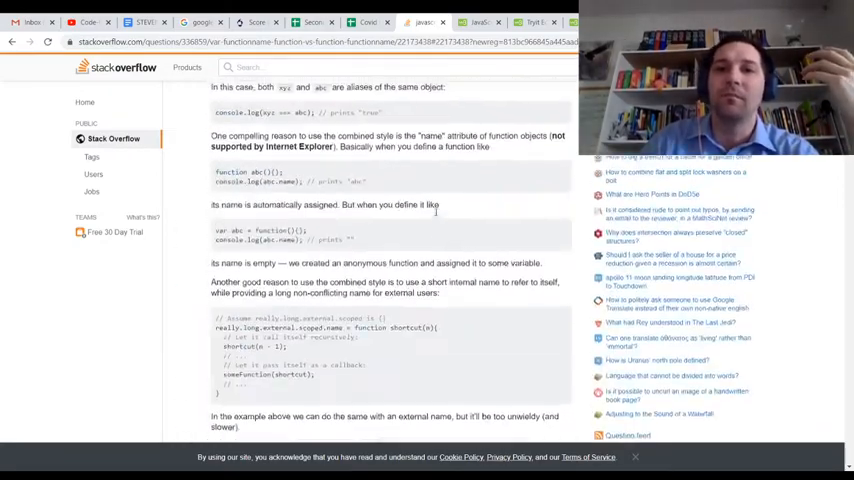
pyautogui.scroll(3)
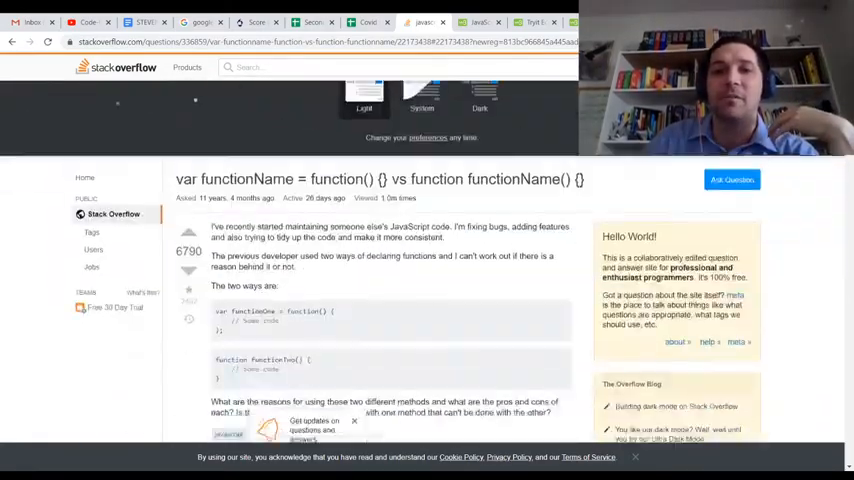
pyautogui.scroll(-3)
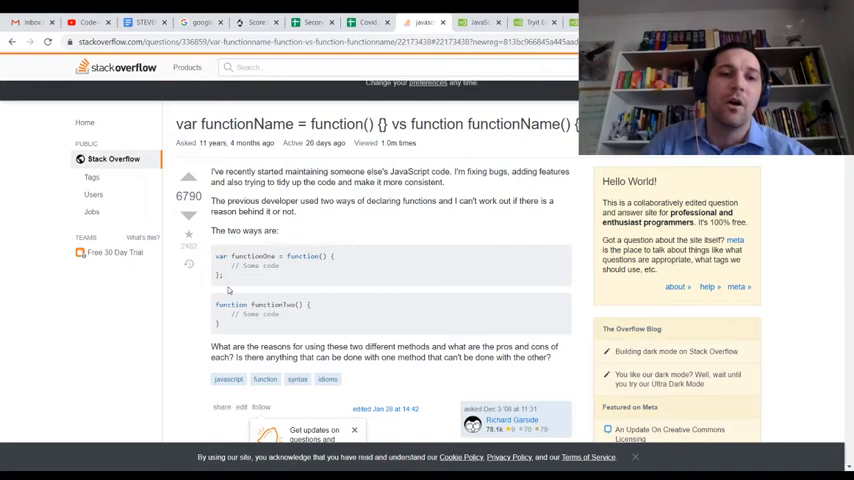
pyautogui.moveTo(324, 316)
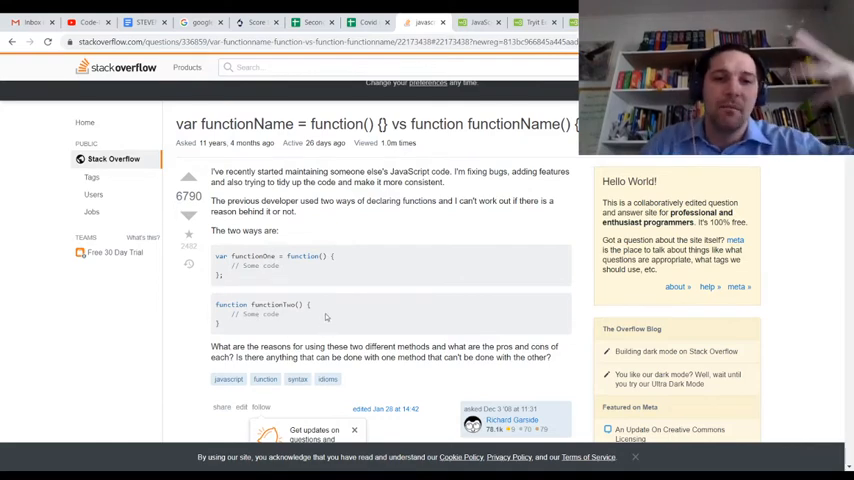
pyautogui.moveTo(228, 274)
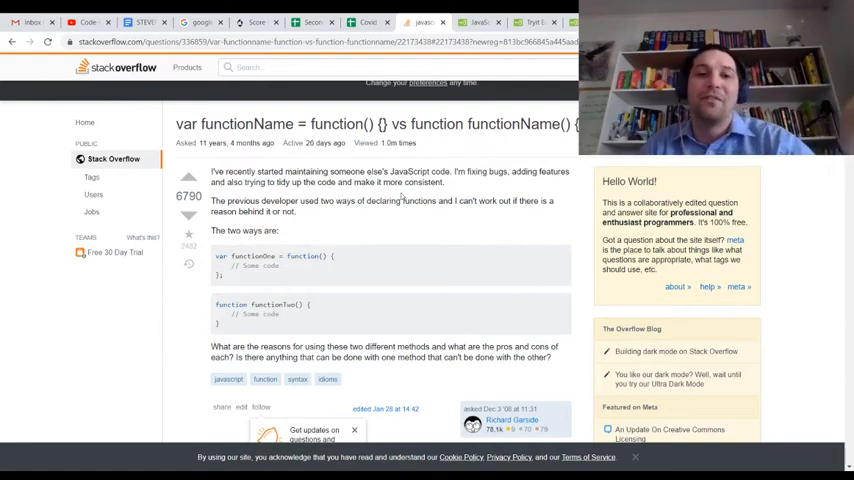
pyautogui.moveTo(300, 214)
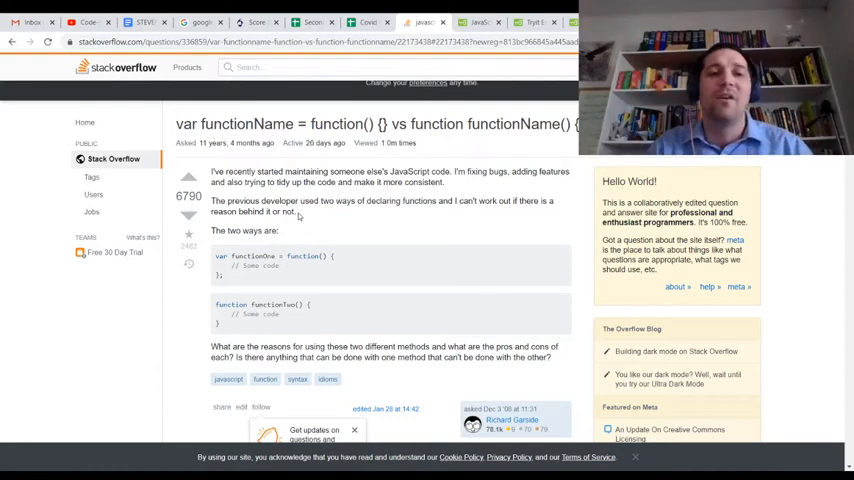
pyautogui.scroll(-3)
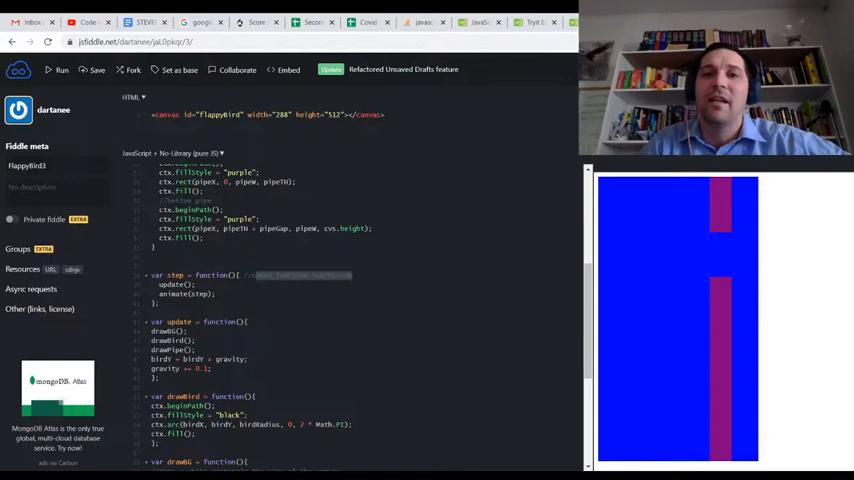
pyautogui.scroll(3)
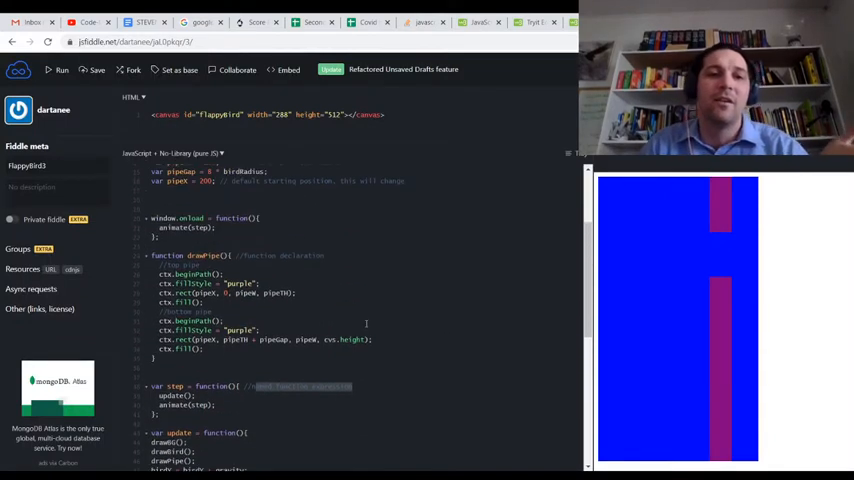
pyautogui.scroll(3)
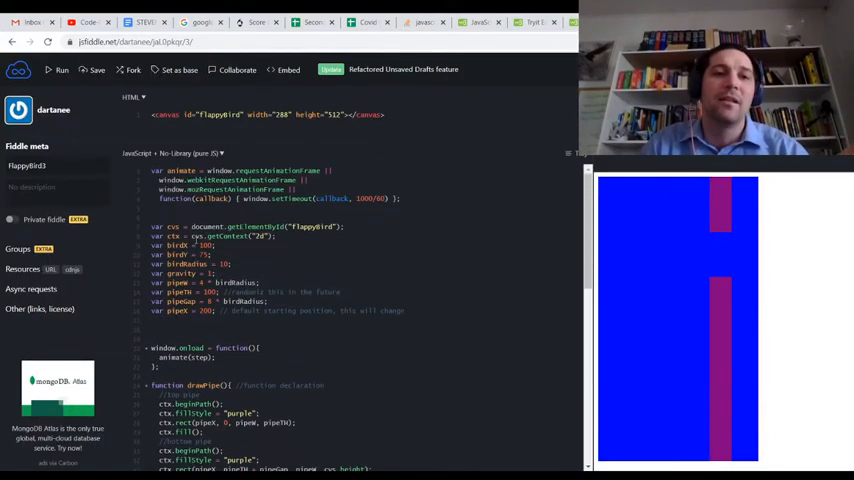
pyautogui.scroll(-3)
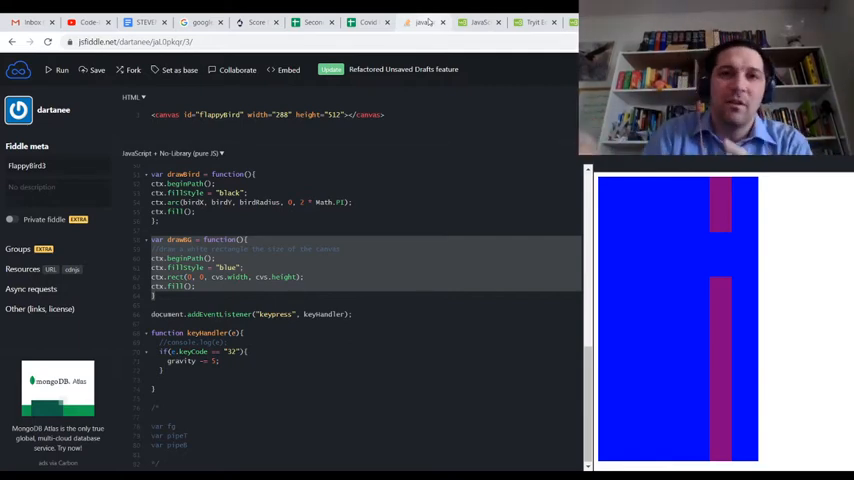
pyautogui.moveTo(408, 16)
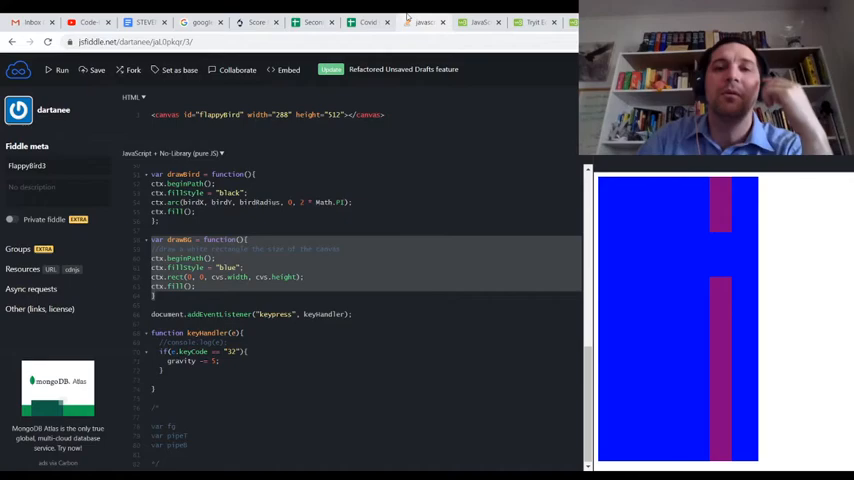
pyautogui.click(424, 16)
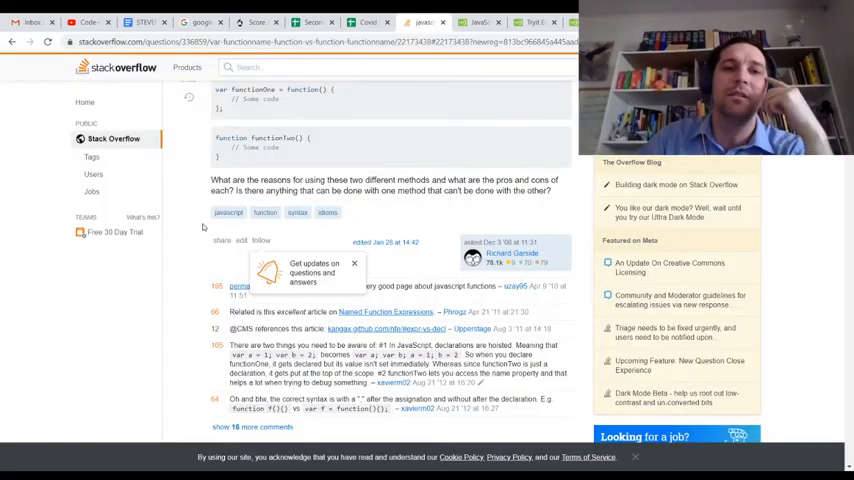
pyautogui.scroll(-3)
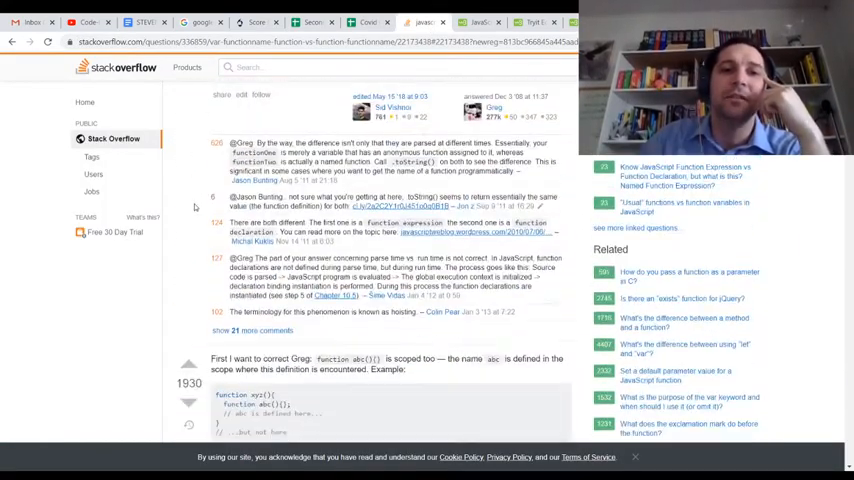
pyautogui.scroll(-3)
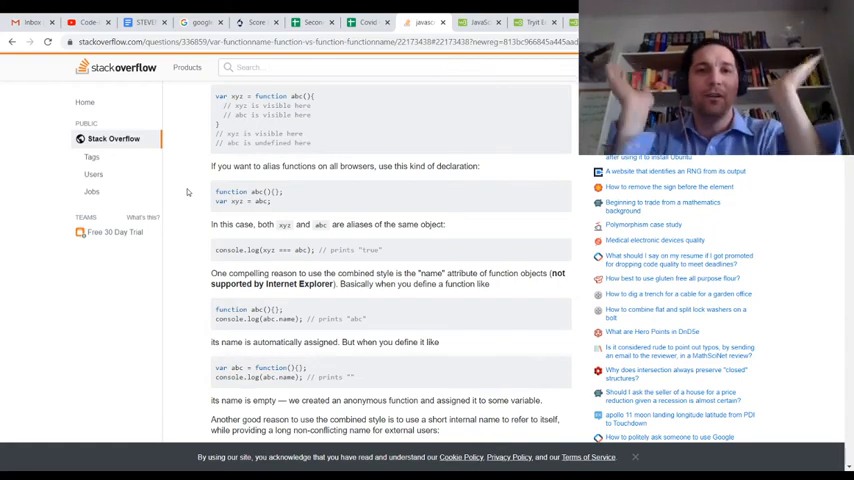
pyautogui.scroll(-3)
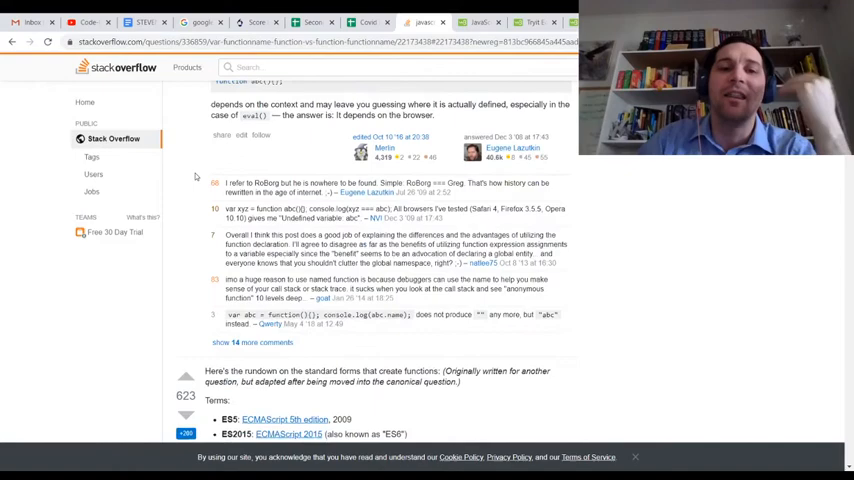
pyautogui.scroll(-3)
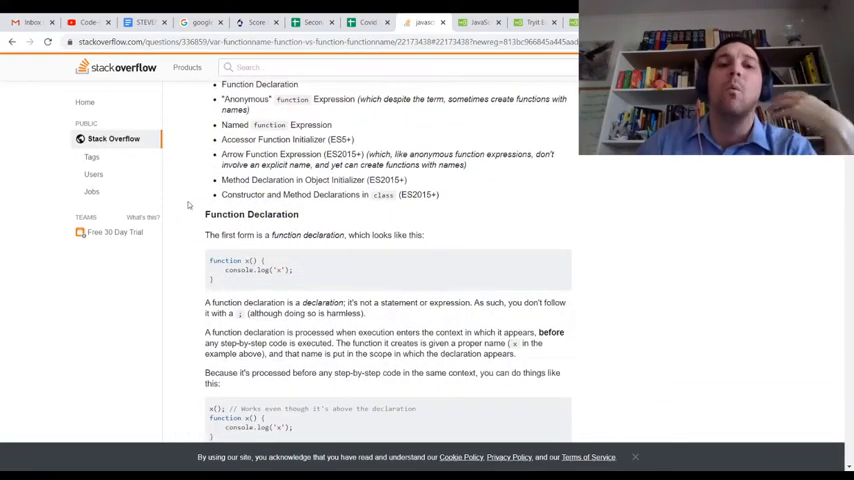
pyautogui.scroll(-3)
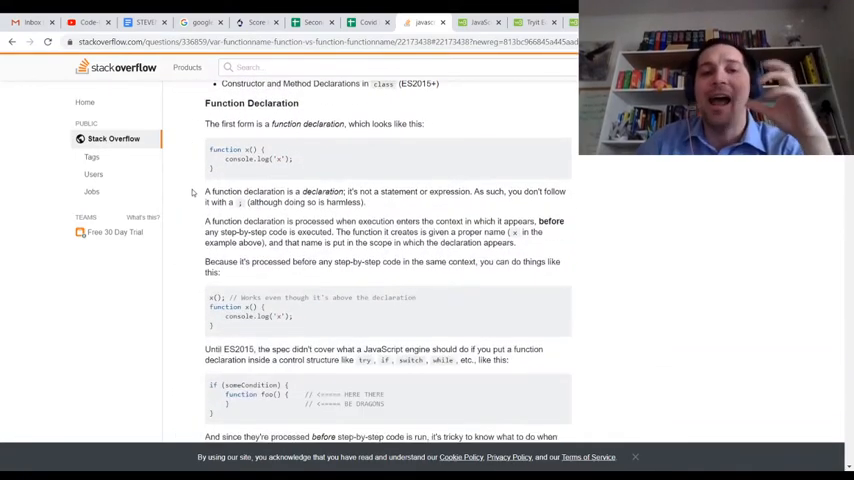
pyautogui.scroll(-3)
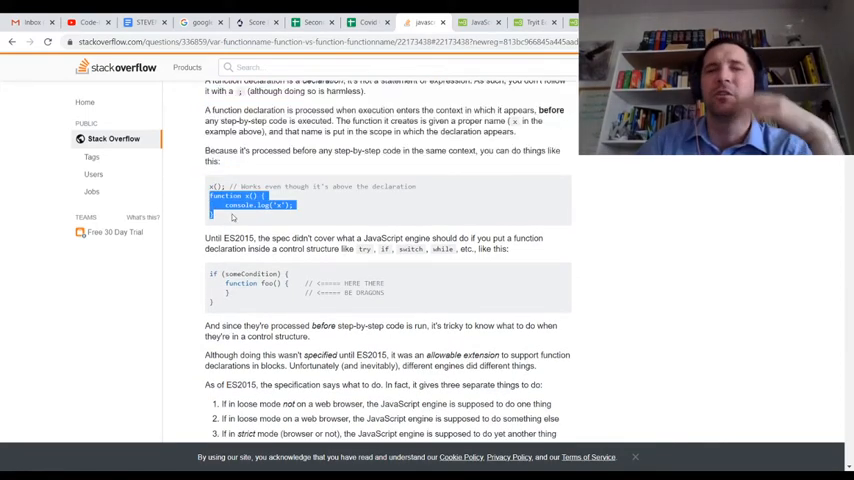
pyautogui.scroll(-3)
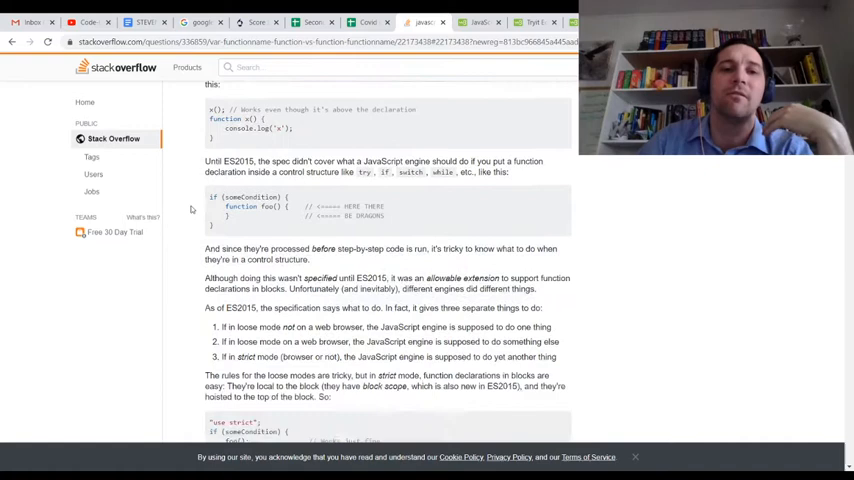
pyautogui.scroll(-3)
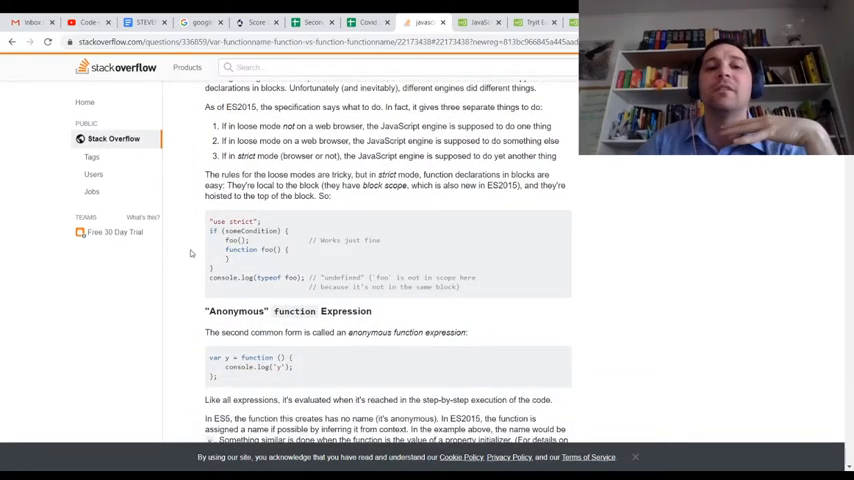
pyautogui.scroll(-3)
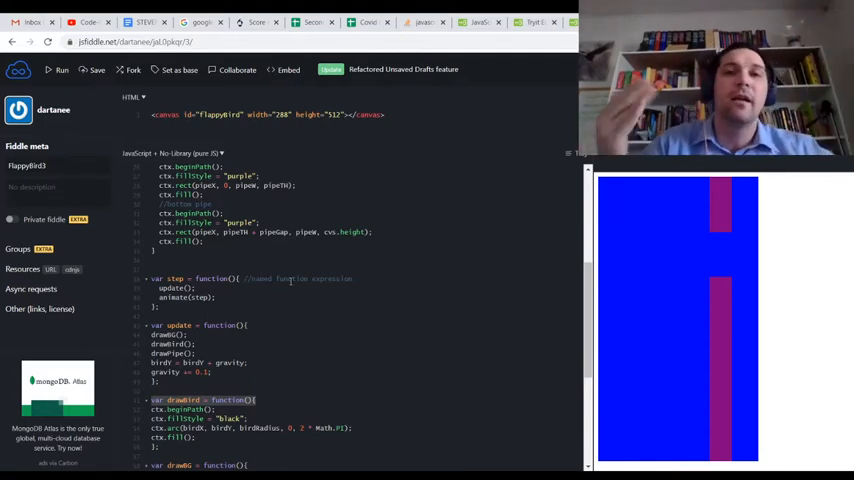
# Scroll the JavaScript panel to review the drawBG and drawBird definitions being rewritten
pyautogui.scroll(-3)
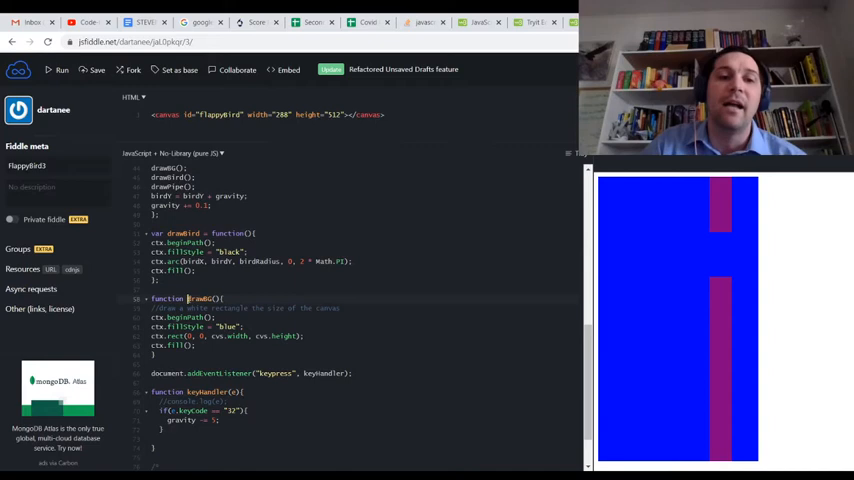
pyautogui.scroll(3)
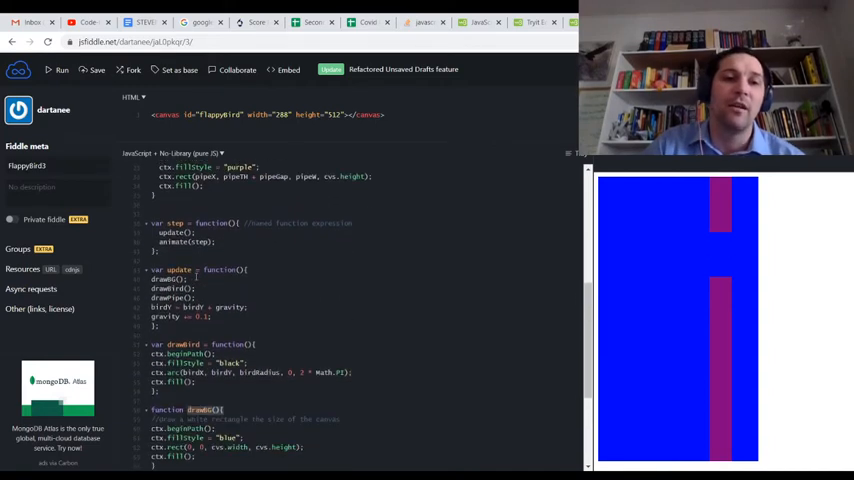
pyautogui.scroll(-3)
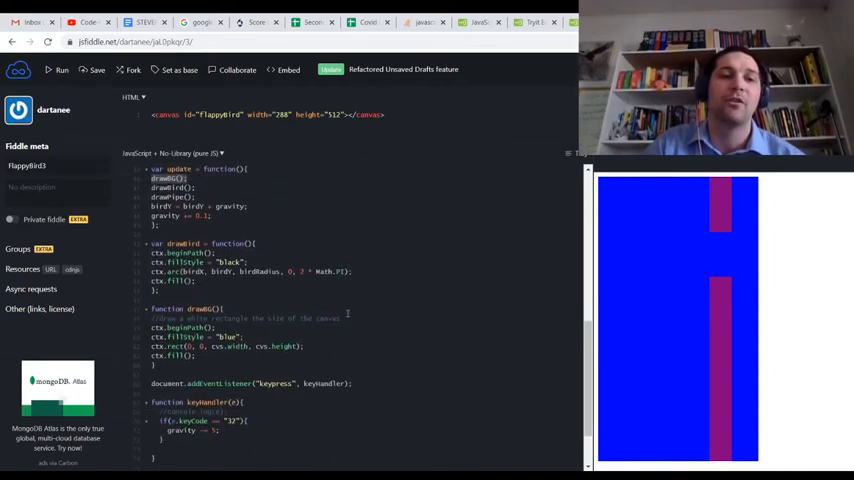
pyautogui.scroll(3)
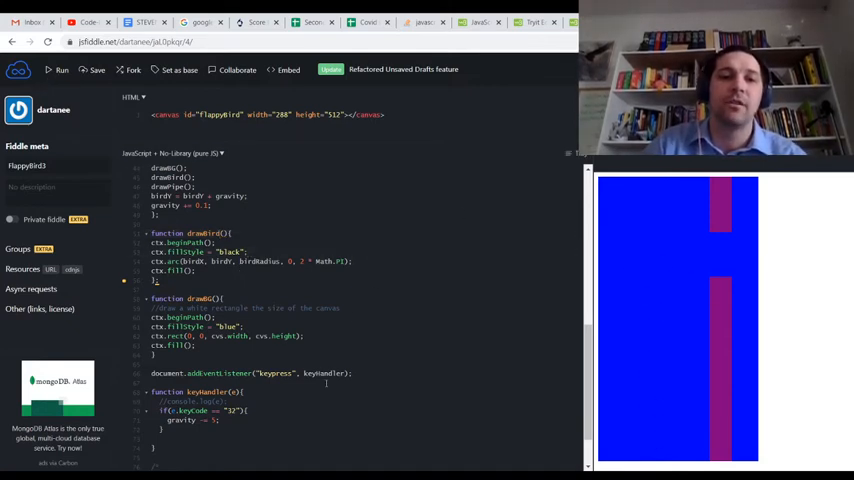
# Rewrite 'var step = function' as the declaration 'function step' and rerun the game
pyautogui.scroll(3)
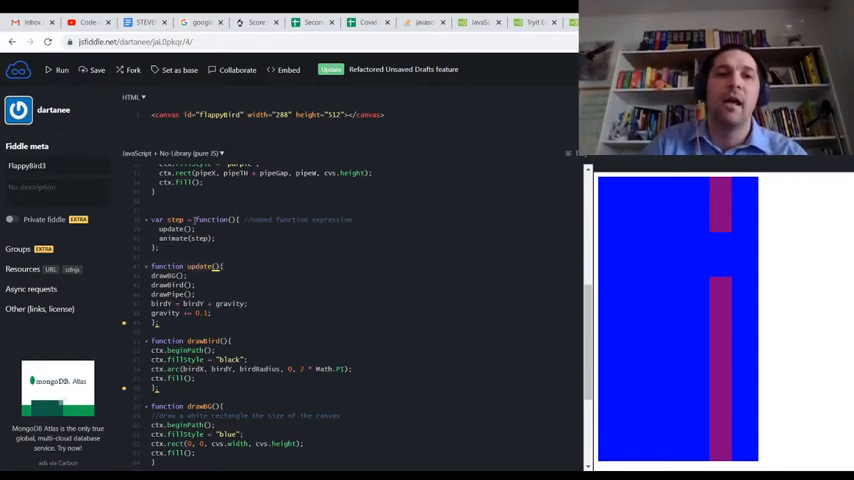
pyautogui.doubleClick(170, 220)
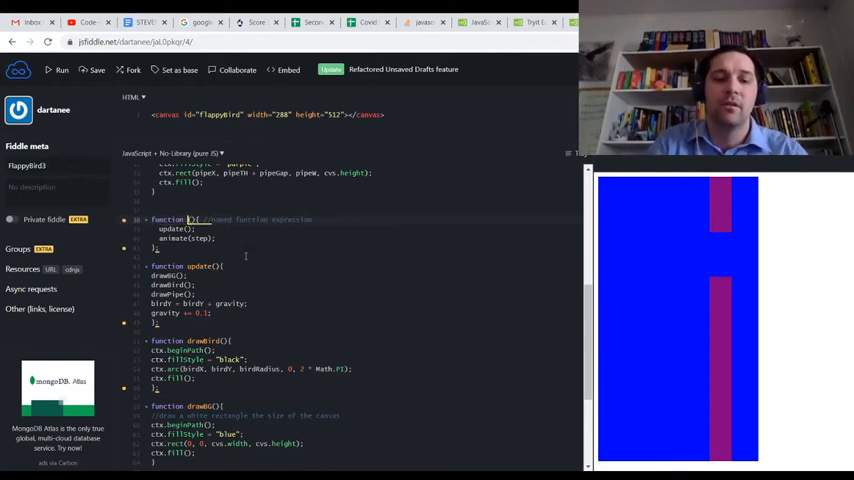
pyautogui.write('step')
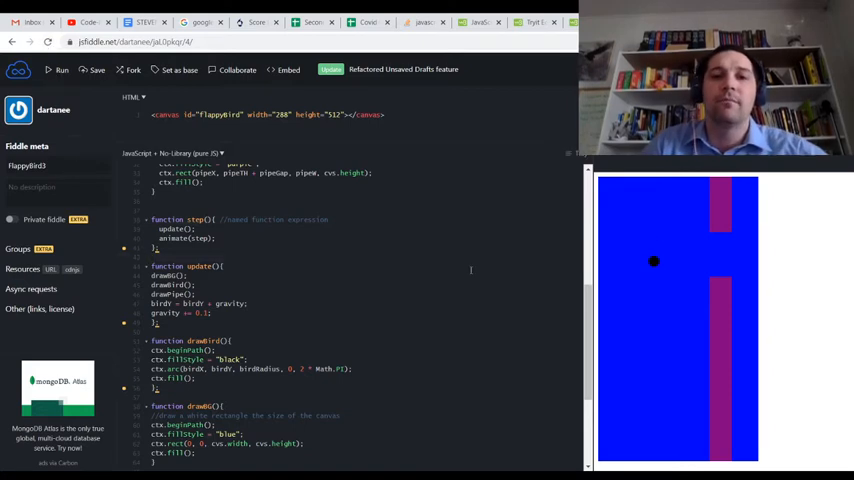
pyautogui.scroll(3)
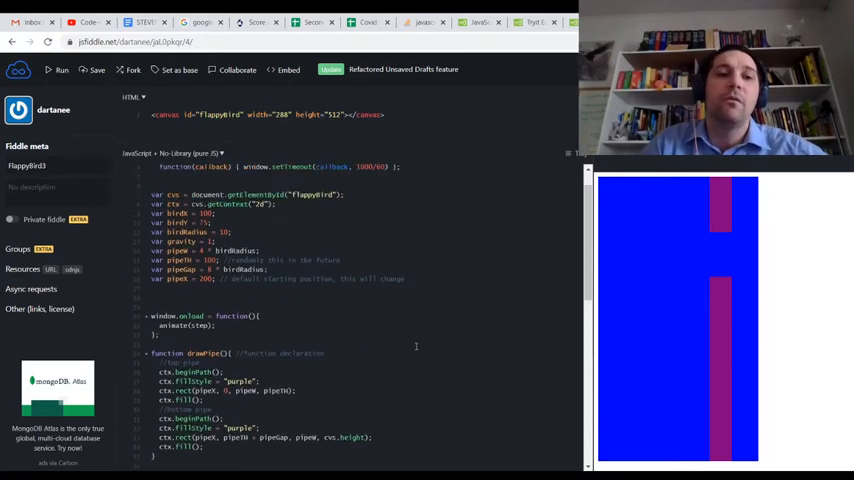
pyautogui.scroll(-3)
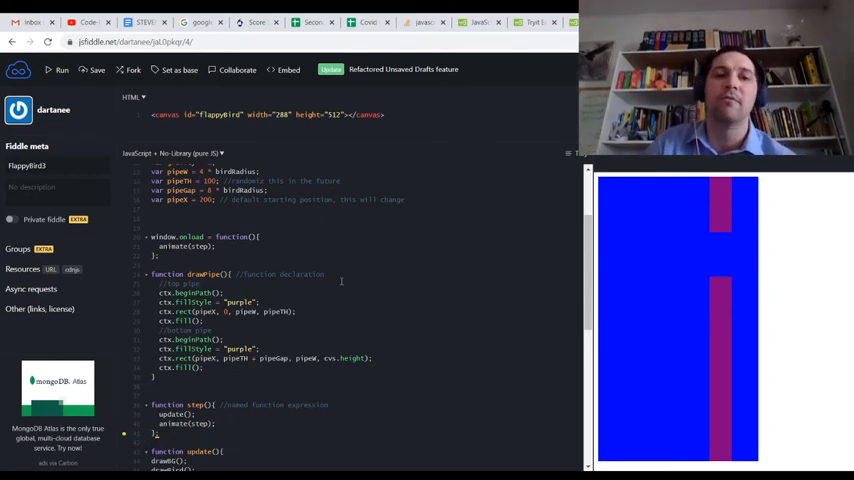
pyautogui.scroll(3)
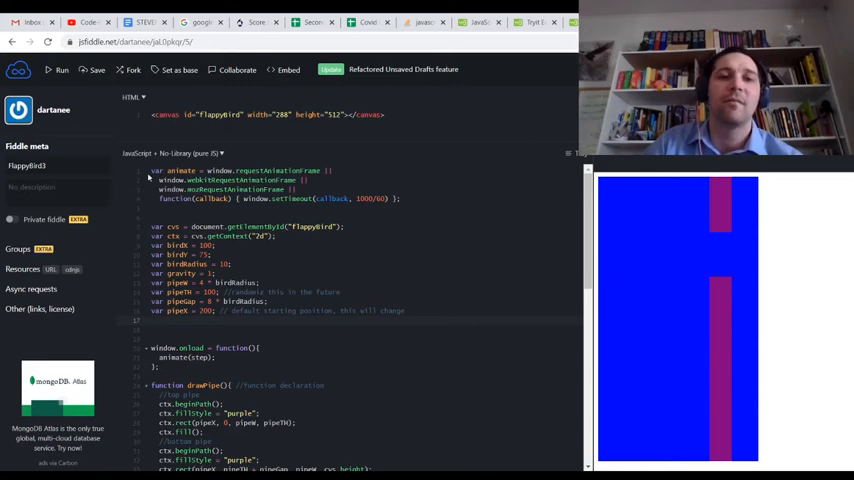
pyautogui.scroll(-3)
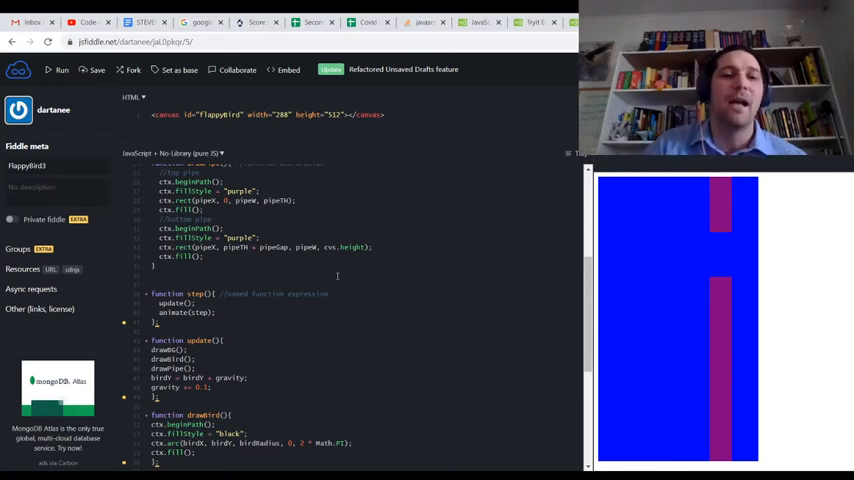
pyautogui.scroll(-3)
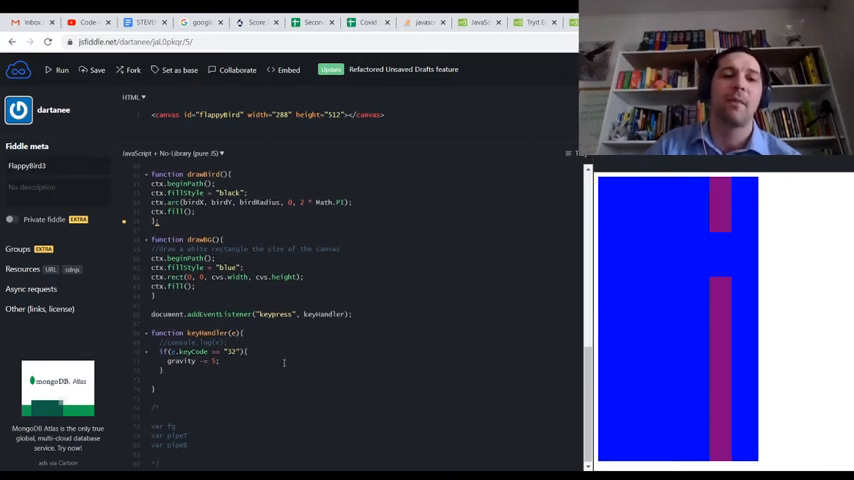
# Scroll through the refactored code checking the declarations before restarting the game
pyautogui.scroll(-3)
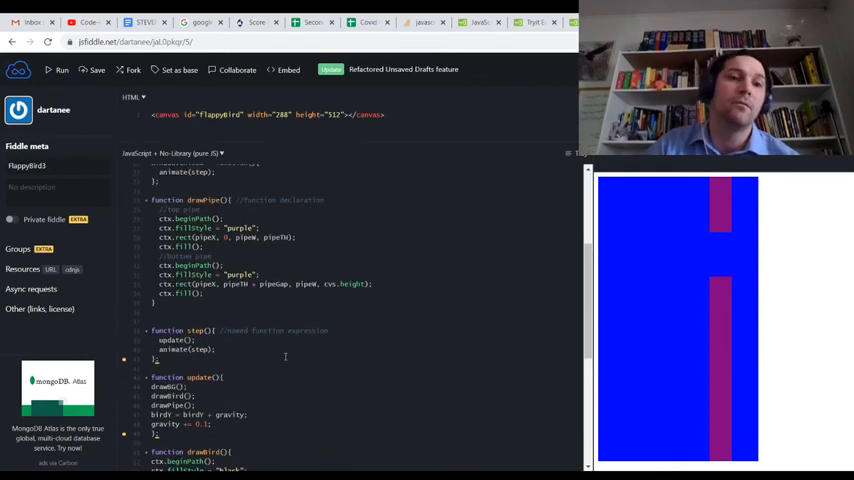
pyautogui.scroll(-3)
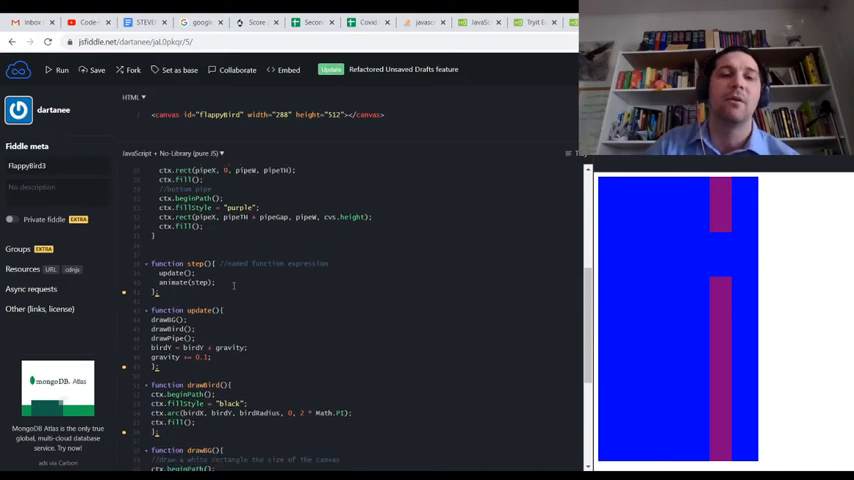
pyautogui.scroll(-3)
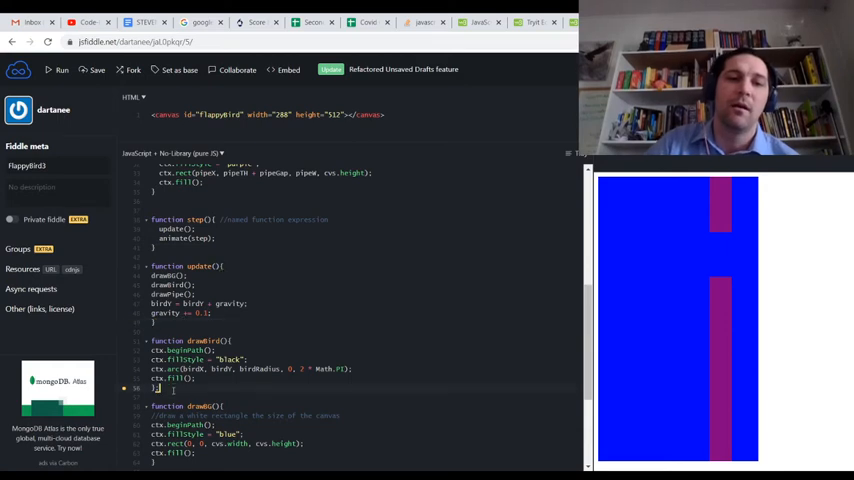
pyautogui.scroll(-3)
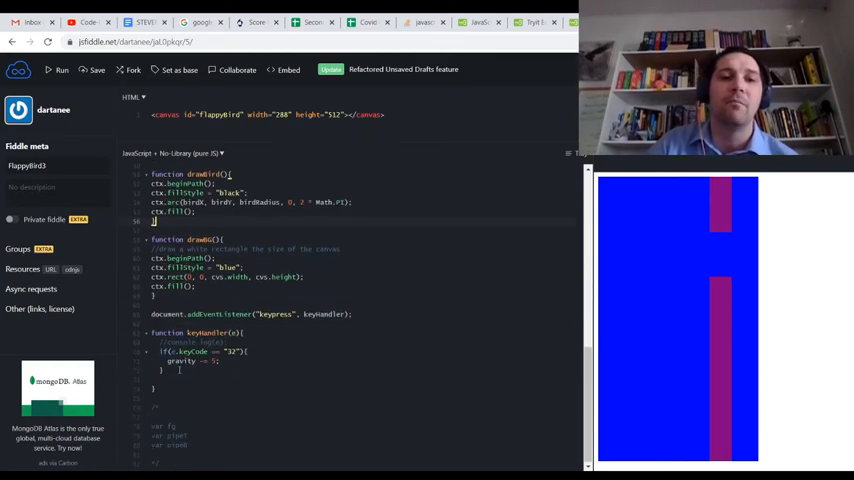
pyautogui.scroll(3)
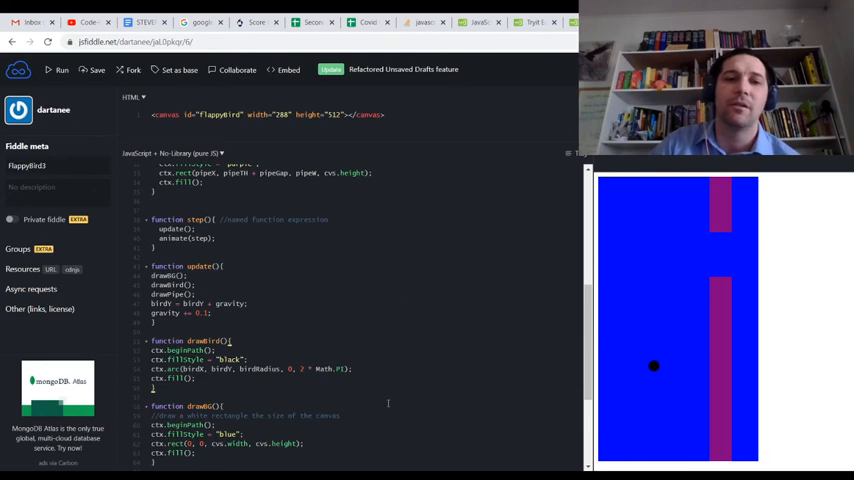
pyautogui.scroll(-3)
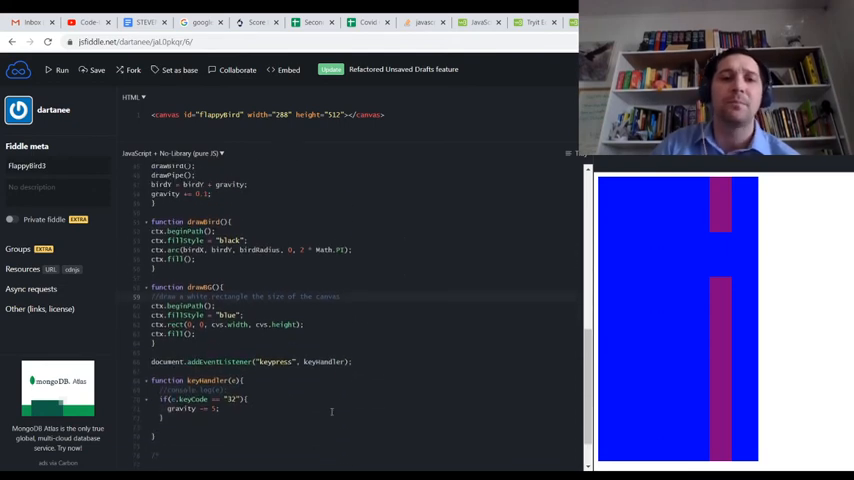
pyautogui.scroll(3)
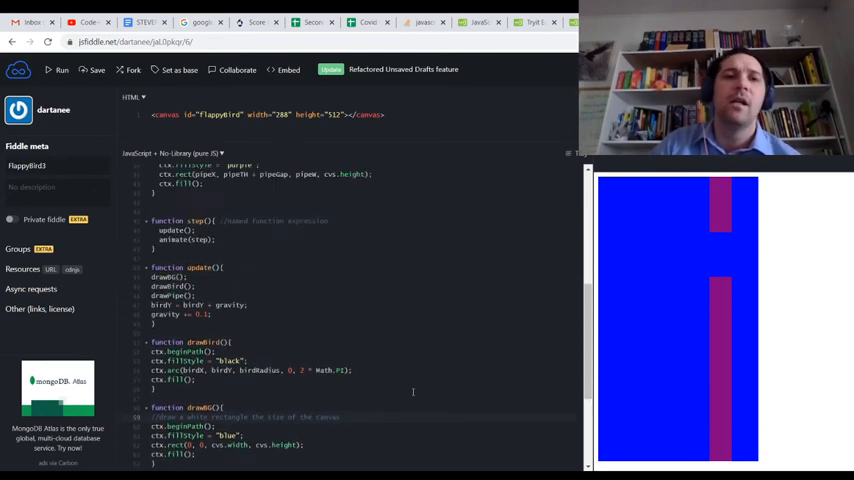
pyautogui.scroll(3)
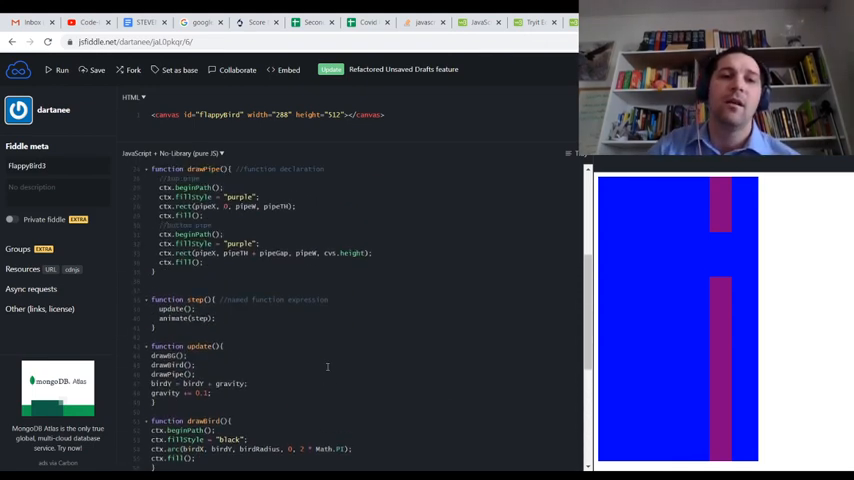
pyautogui.scroll(3)
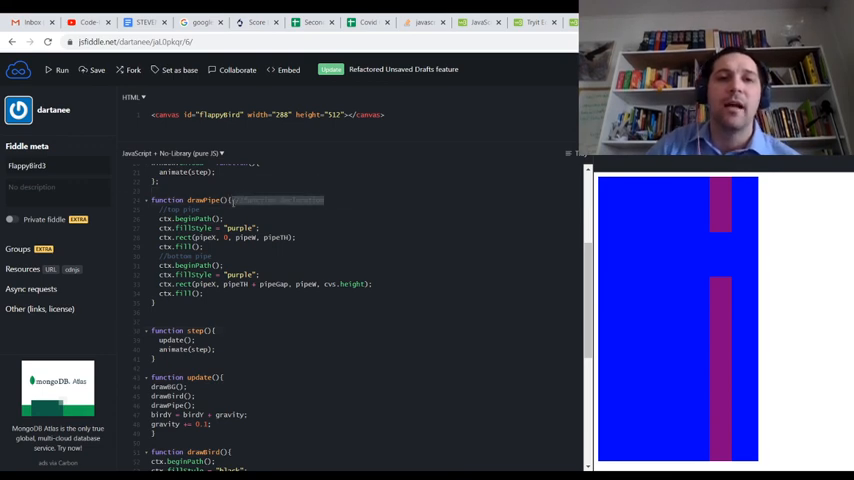
pyautogui.scroll(3)
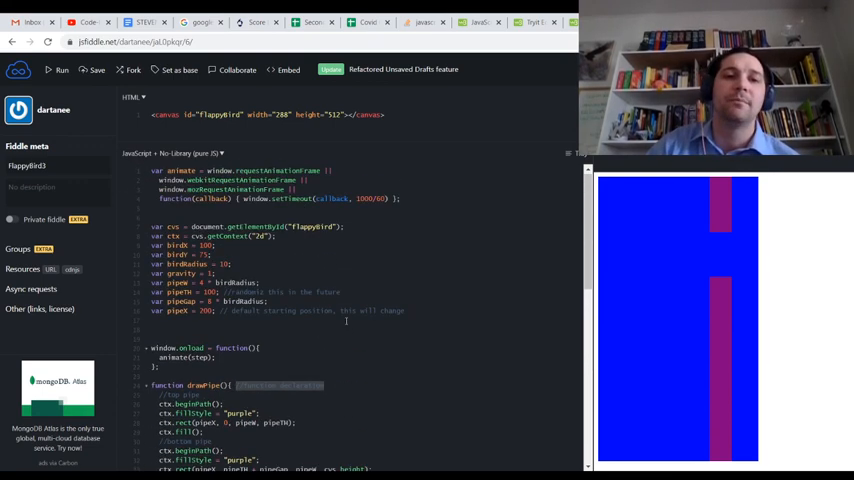